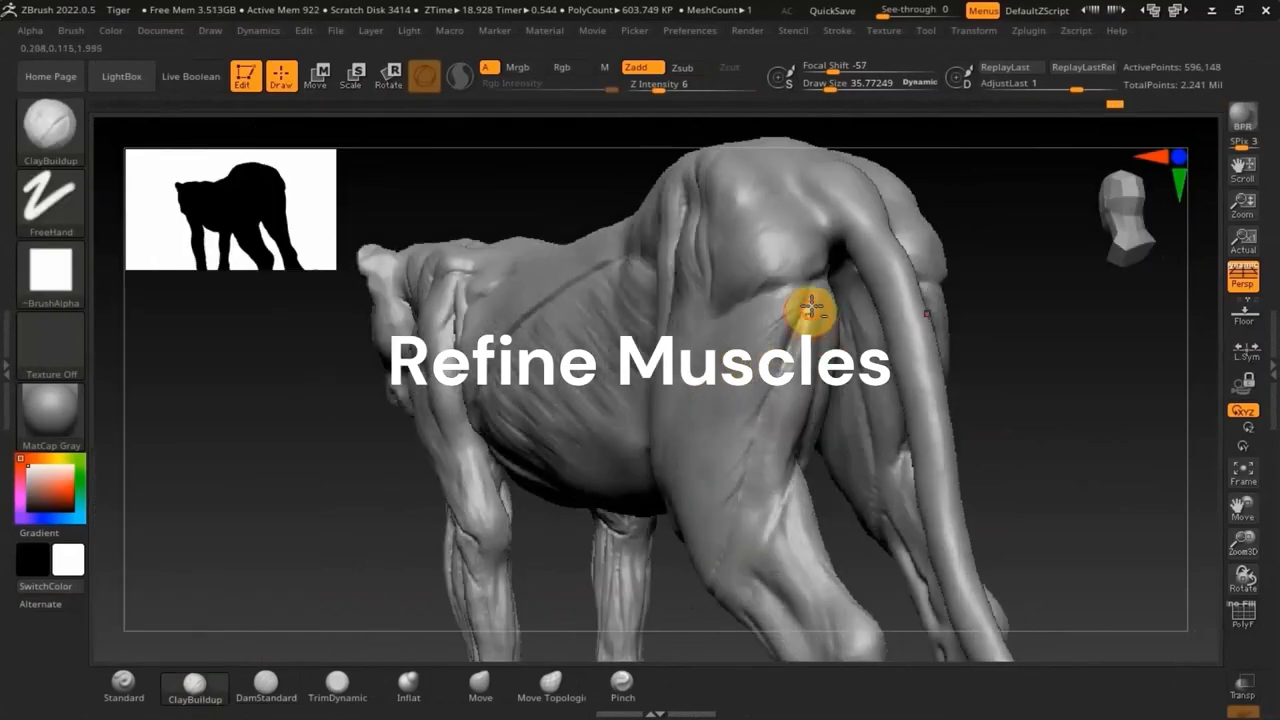
Step: Build up the muscle form on the tiger's hip with ClayBuildup
drag(810, 310, 850, 350)
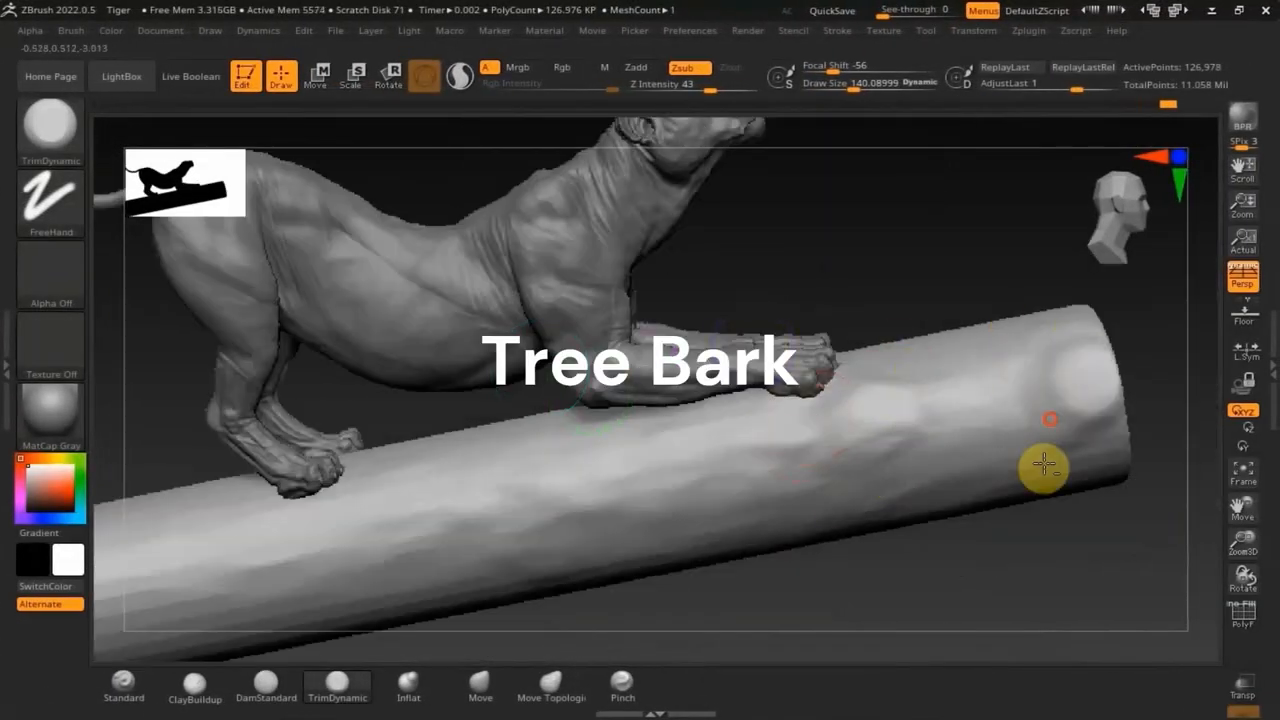
Step: Carve flat, rough bark planes along the branch with TrimDynamic and Zsub
drag(1045, 467, 368, 460)
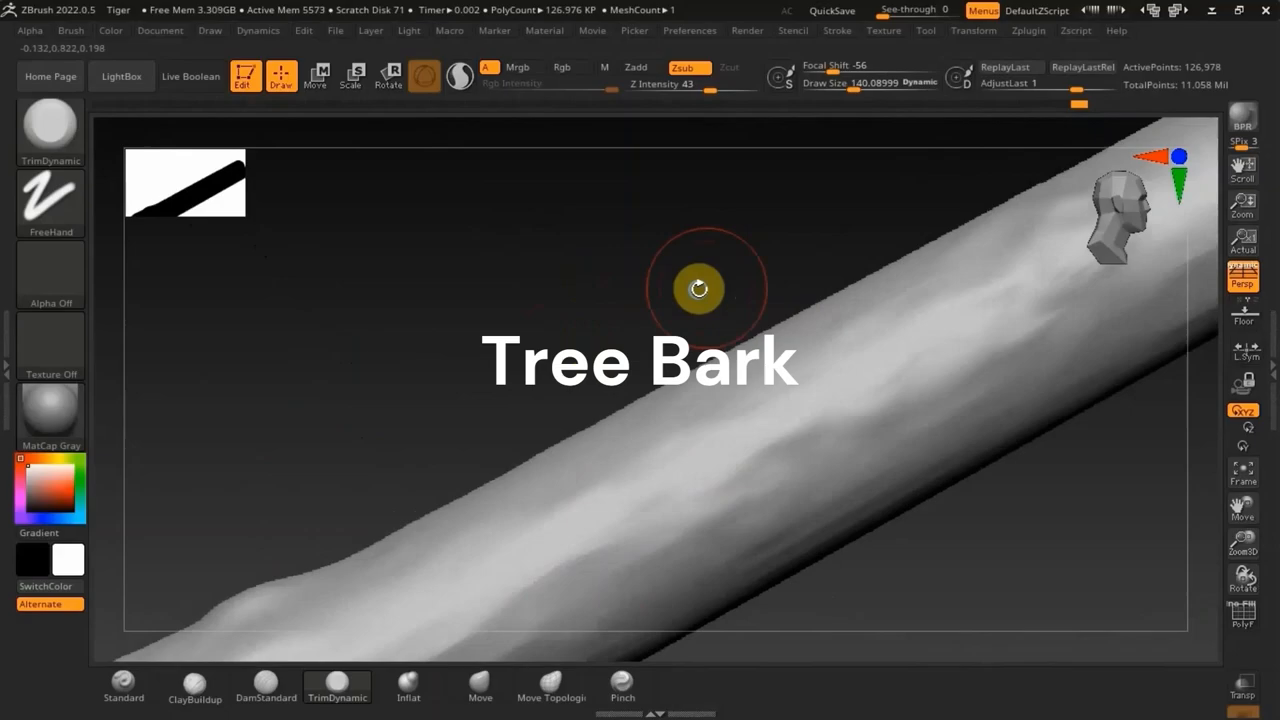
drag(699, 289, 620, 462)
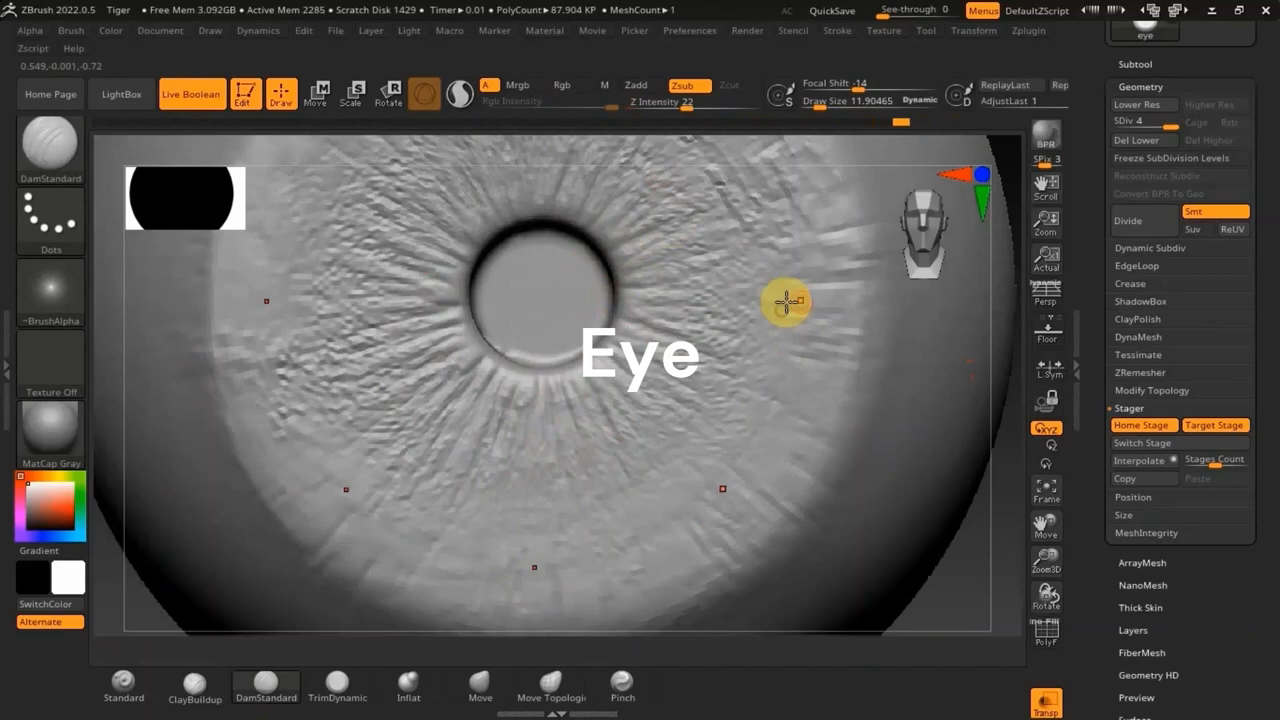
Step: Carve radial fibre lines into the iris with DamStandard, Dots stroke and Zsub
drag(788, 302, 635, 410)
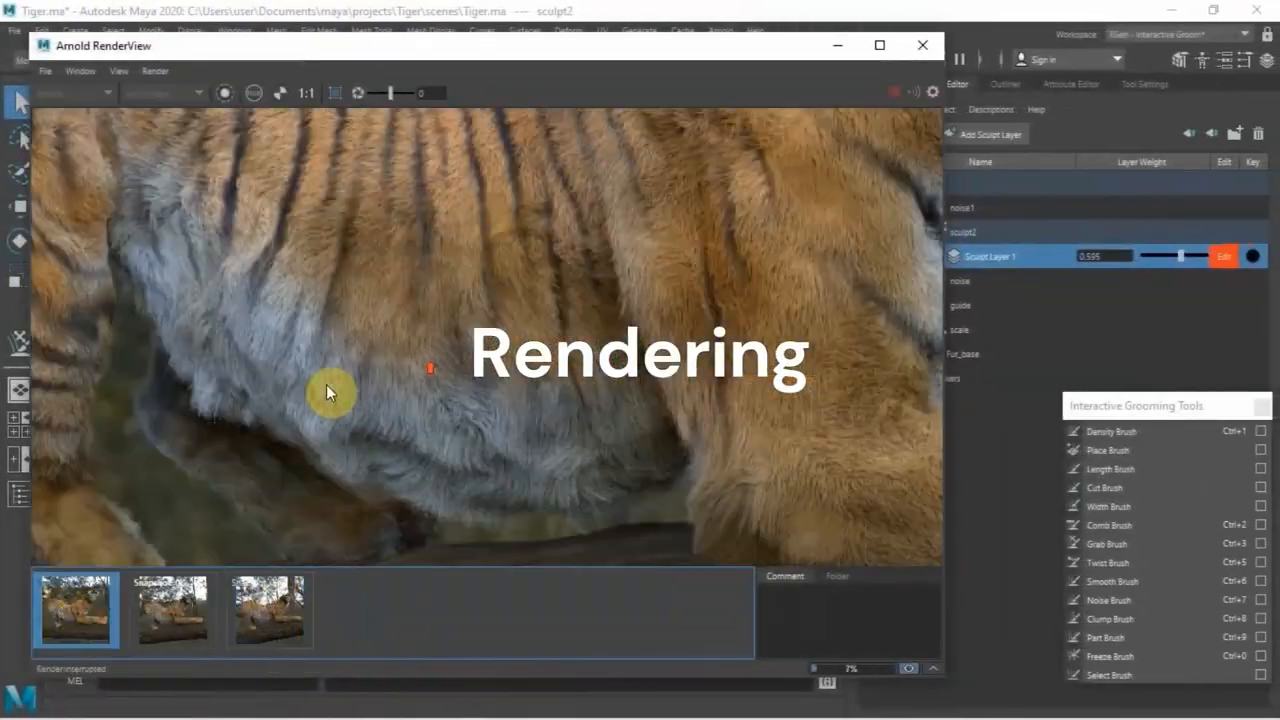
Step: Display the third saved snapshot, a wider shot of the furry tiger
click(268, 610)
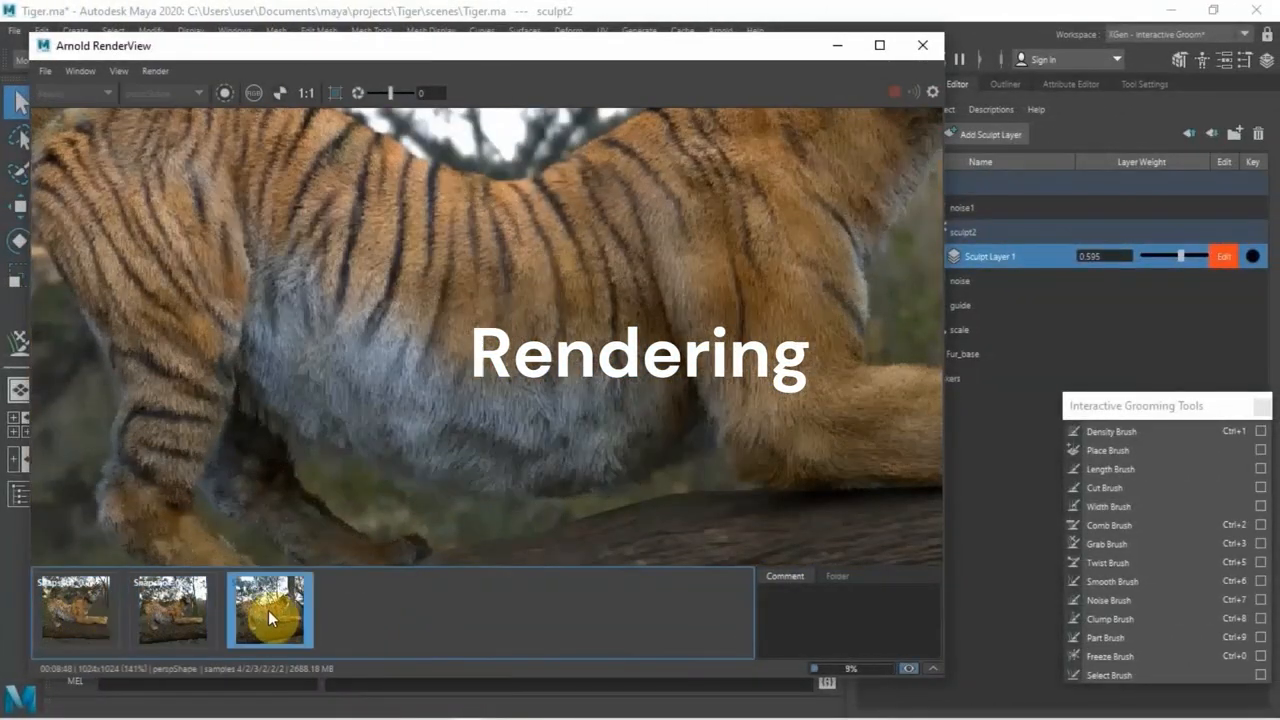